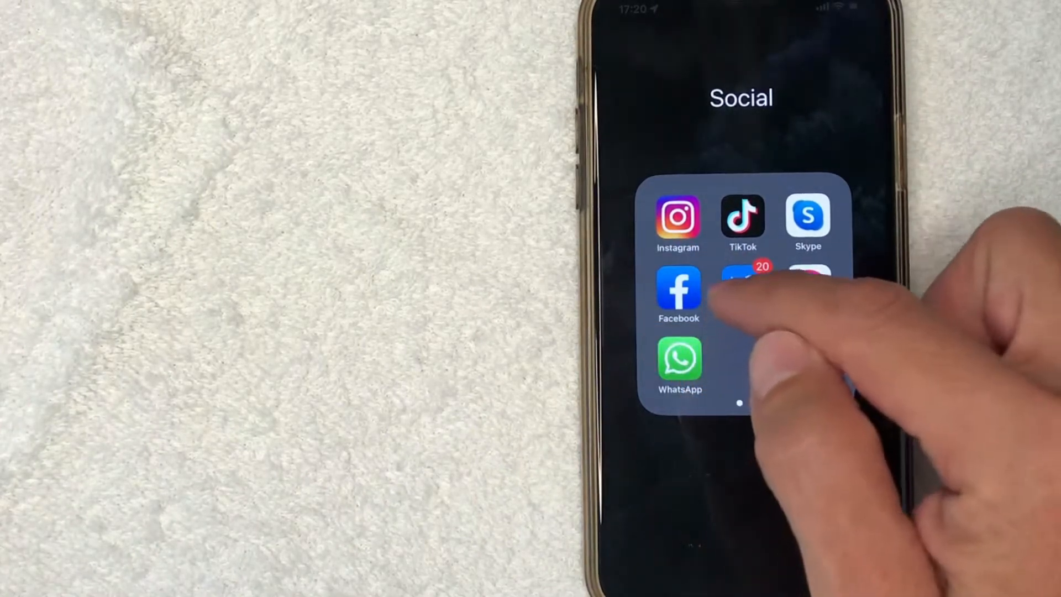
Step: Swipe through the iOS home screen to reach the Social folder
scroll(left, 3)
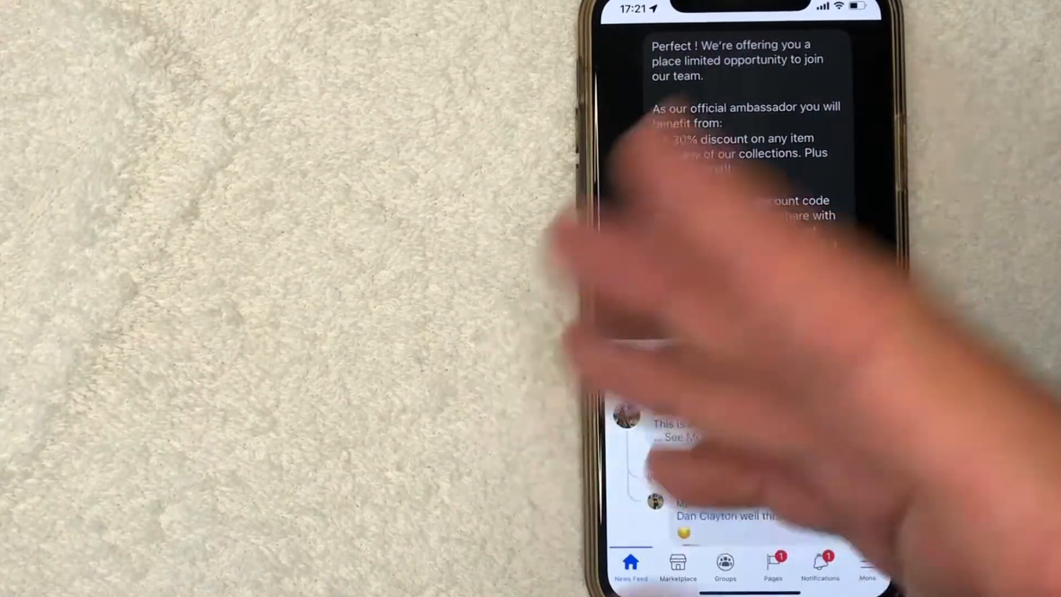
Step: Open the managed business Page's Home tab from the Pages tab
scroll(down, 3)
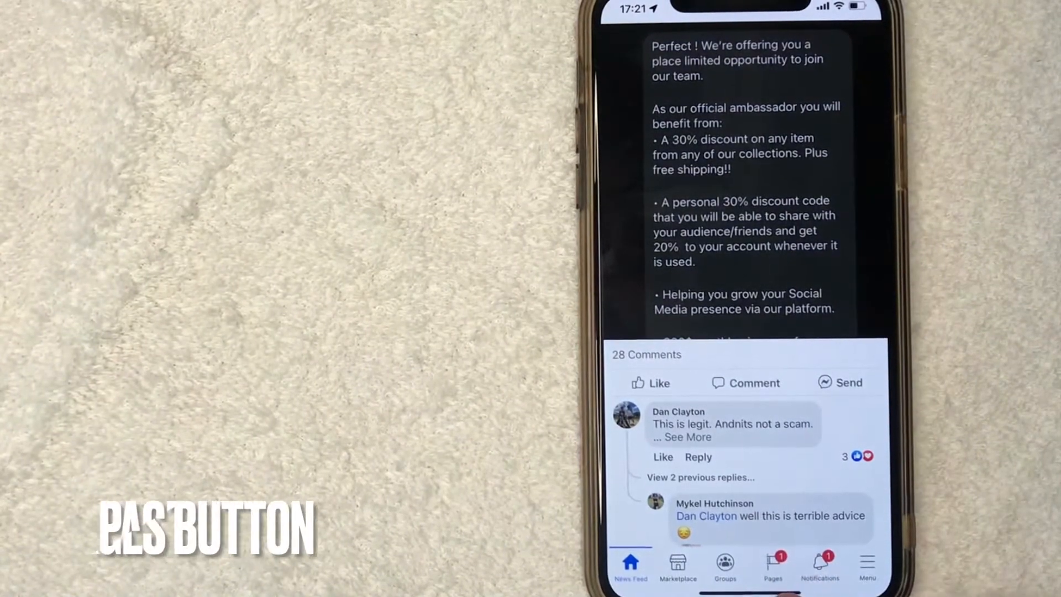
click(773, 565)
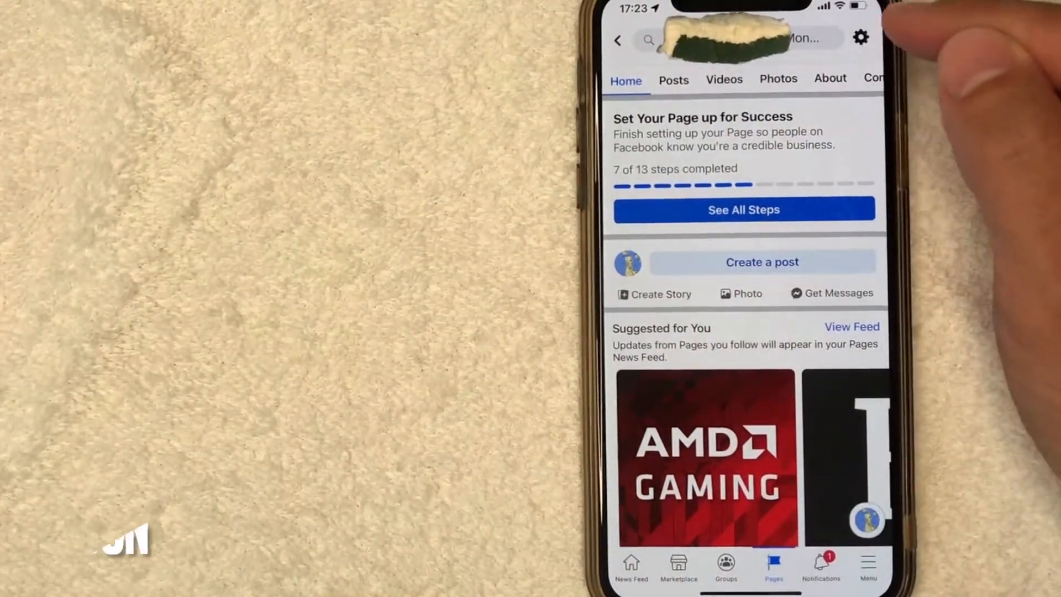
Step: Open the Page's Settings via the gear icon and choose General
click(860, 38)
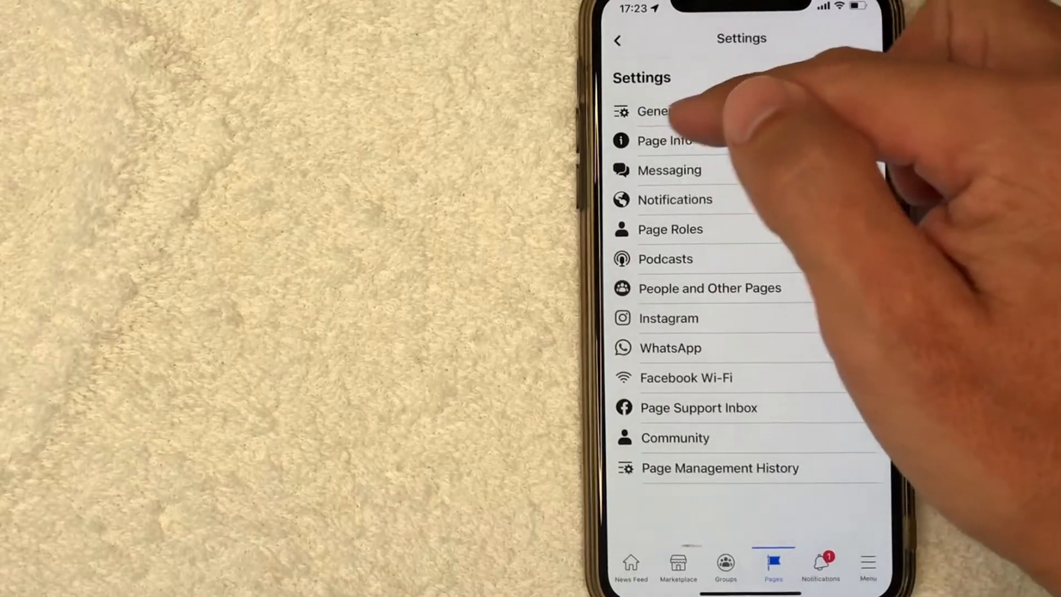
click(654, 111)
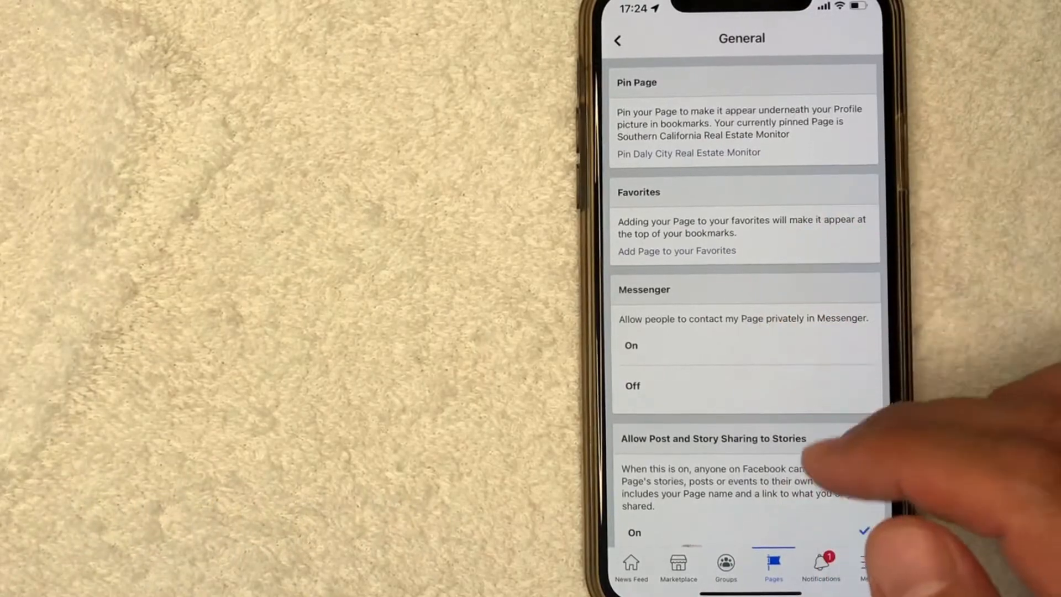
Step: Change Page Visibility from Published to Unpublished
scroll(down, 3)
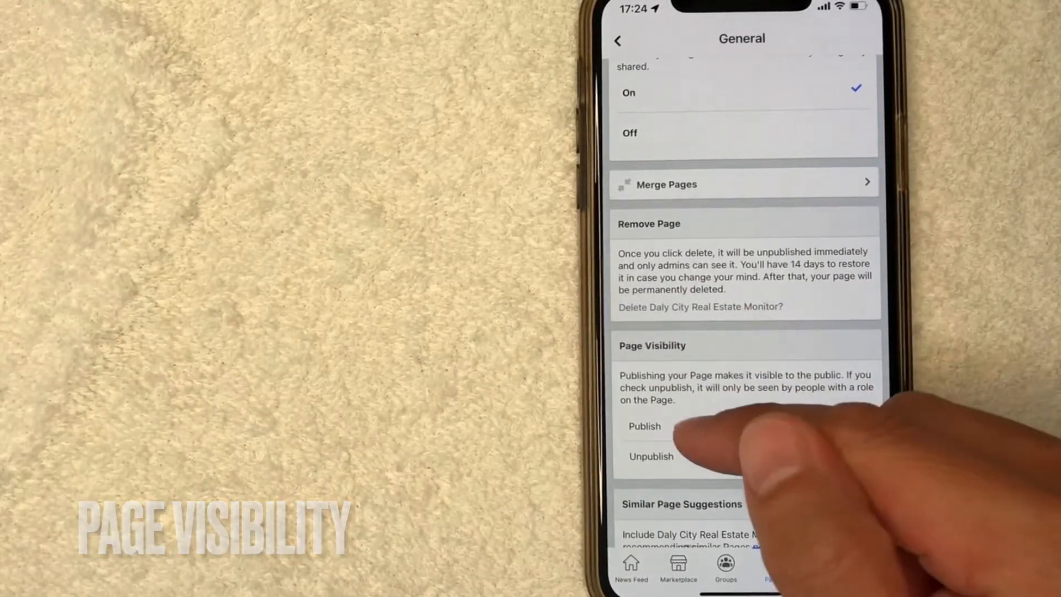
click(644, 425)
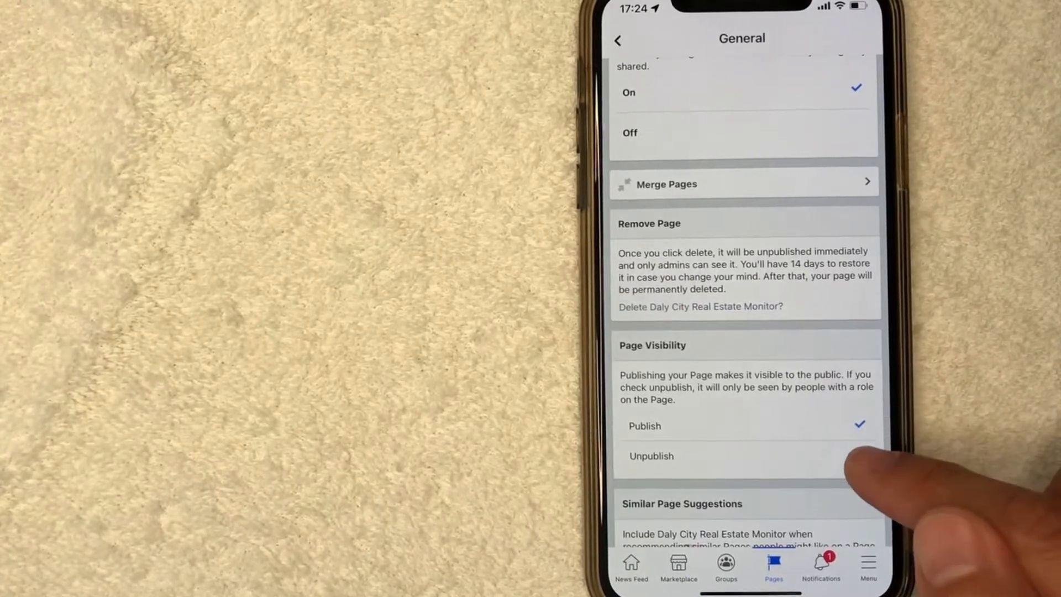
click(650, 455)
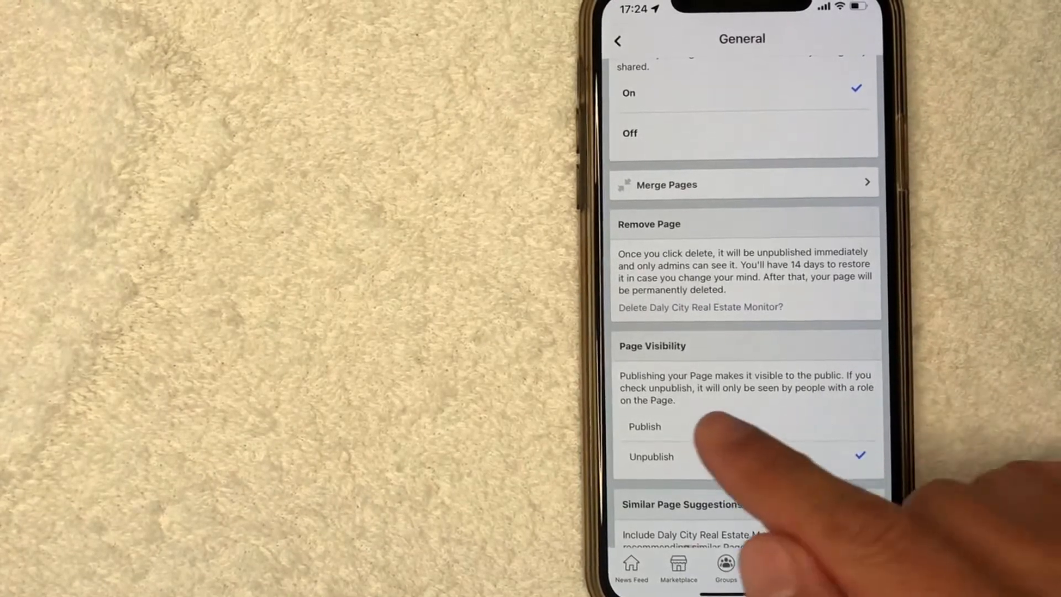
mouse_move(724, 447)
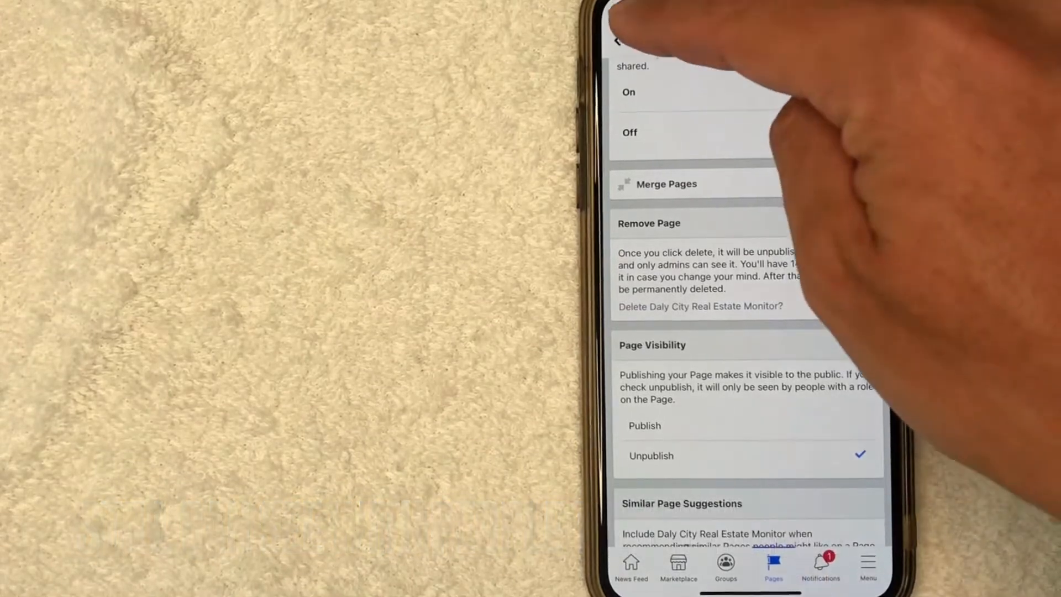
click(618, 40)
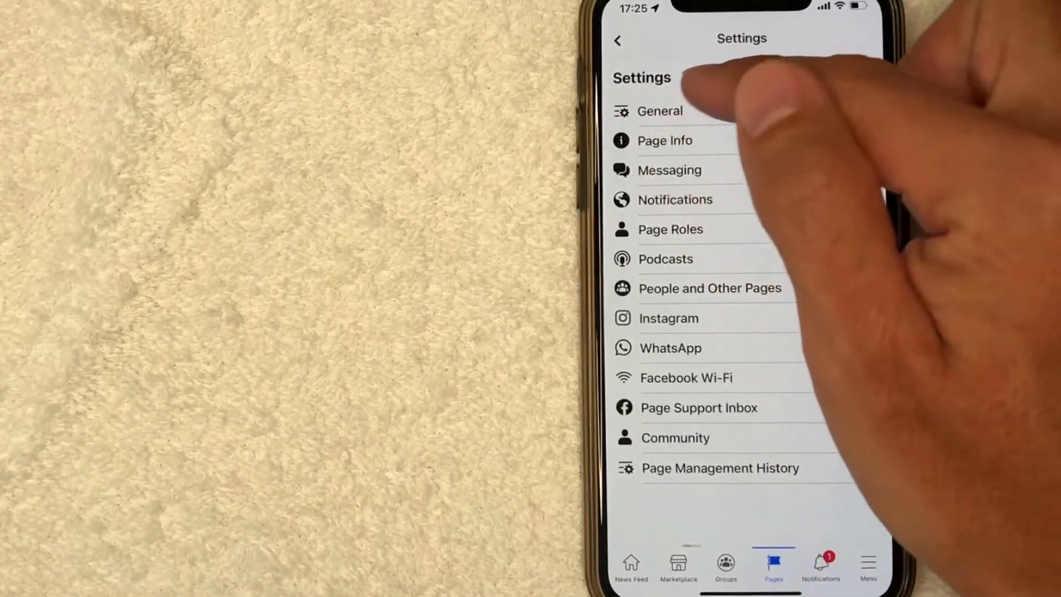
click(659, 111)
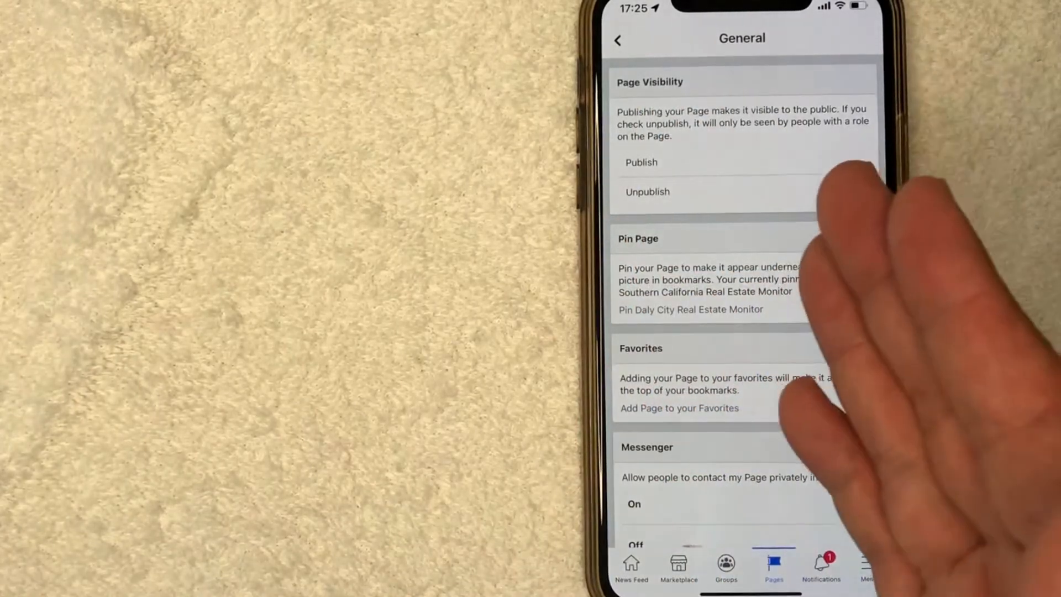
click(647, 192)
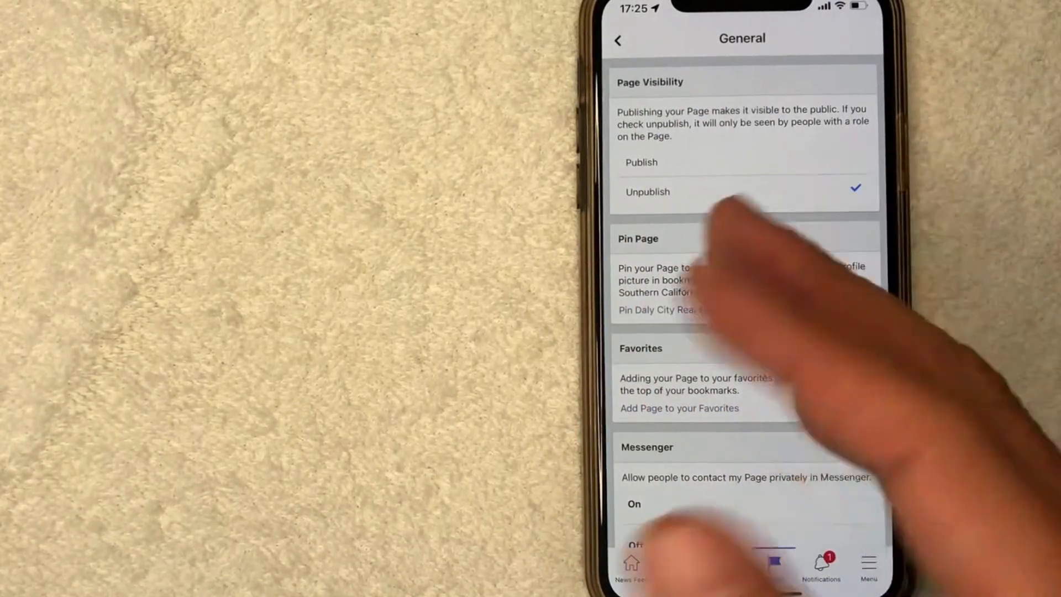